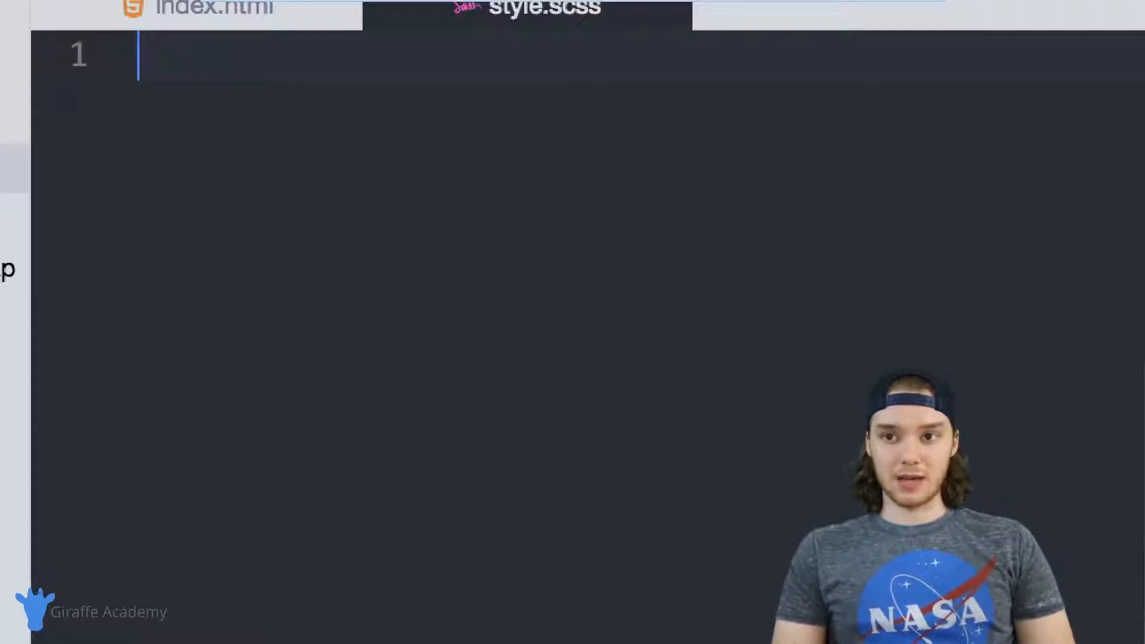
pyautogui.write('@mixin')
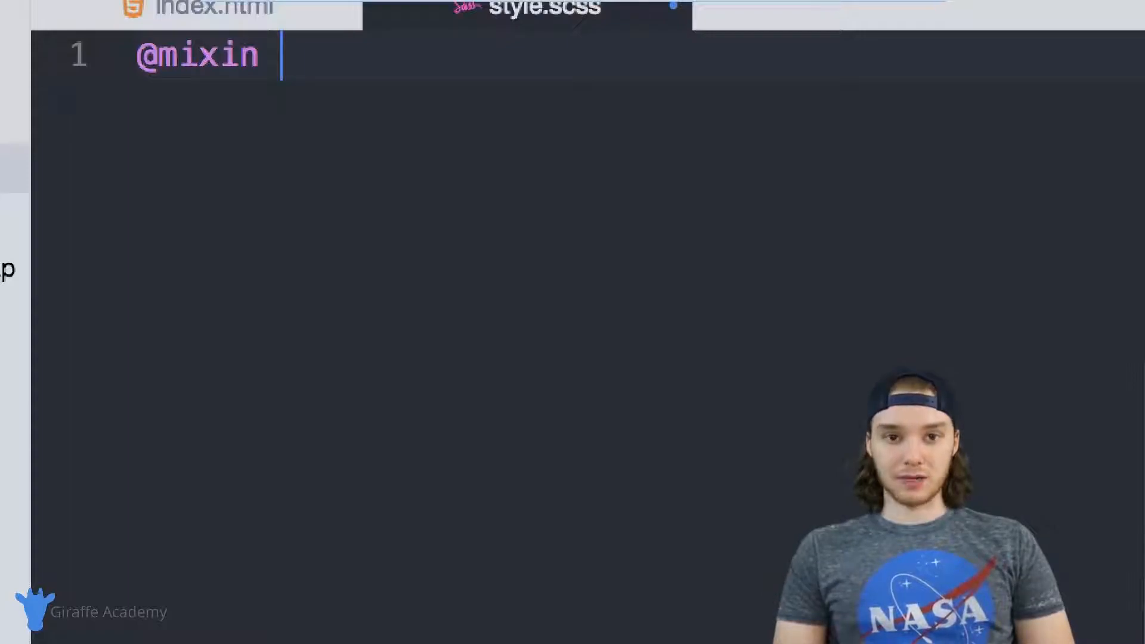
pyautogui.write('fancy')
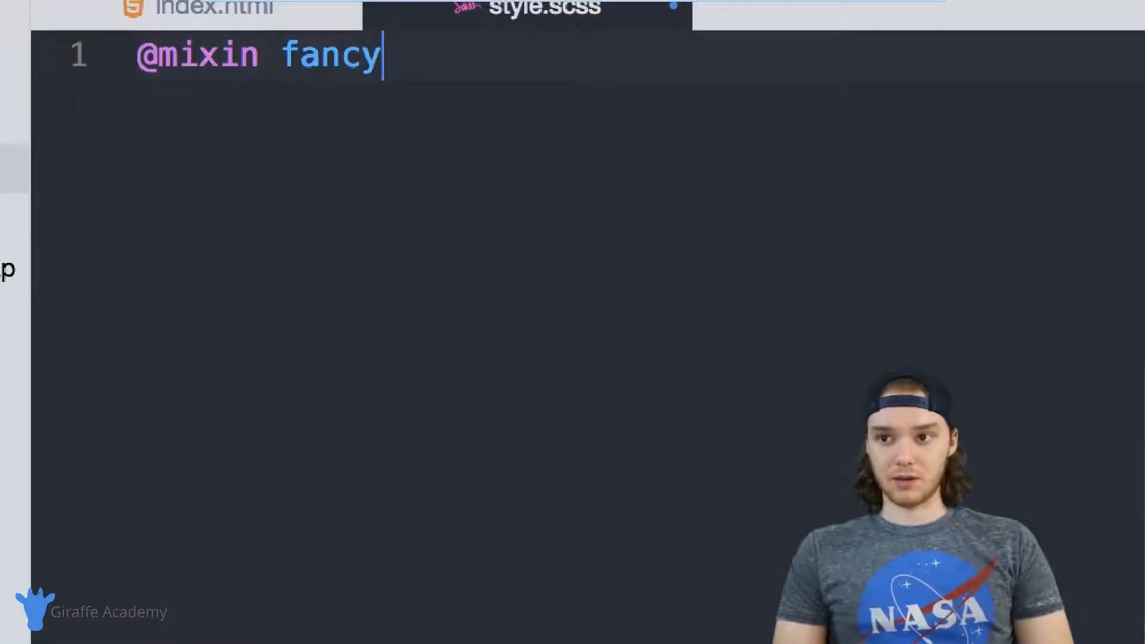
pyautogui.write('-border')
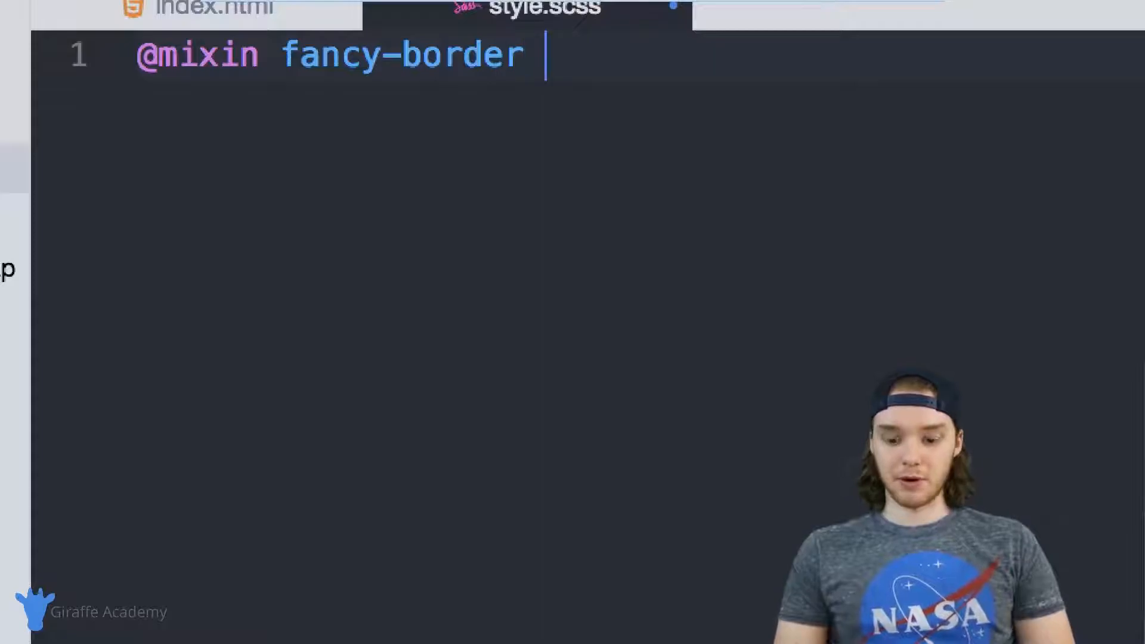
pyautogui.write('{')
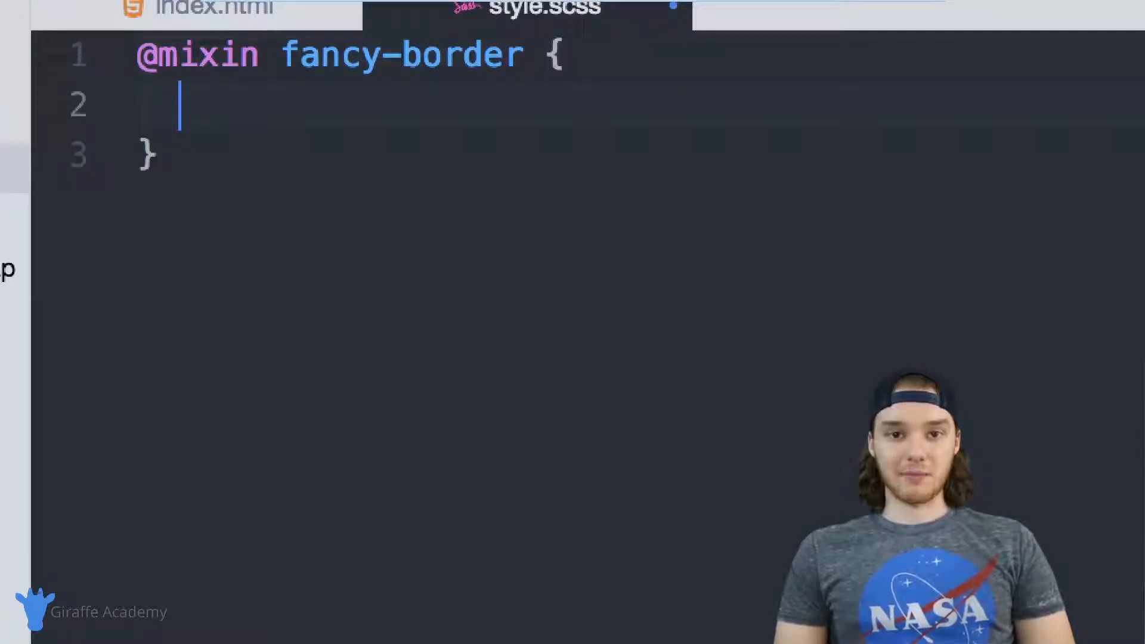
# - Give the mixin border: 1px dashed black and border-radius: 5px
pyautogui.write('border')
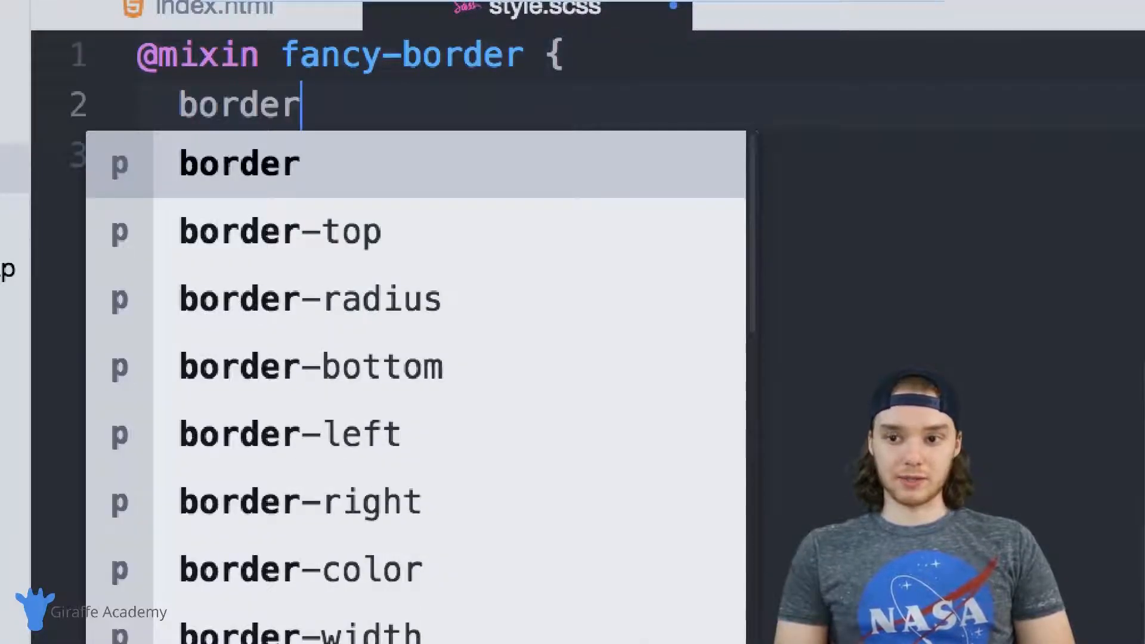
pyautogui.write(': 1px')
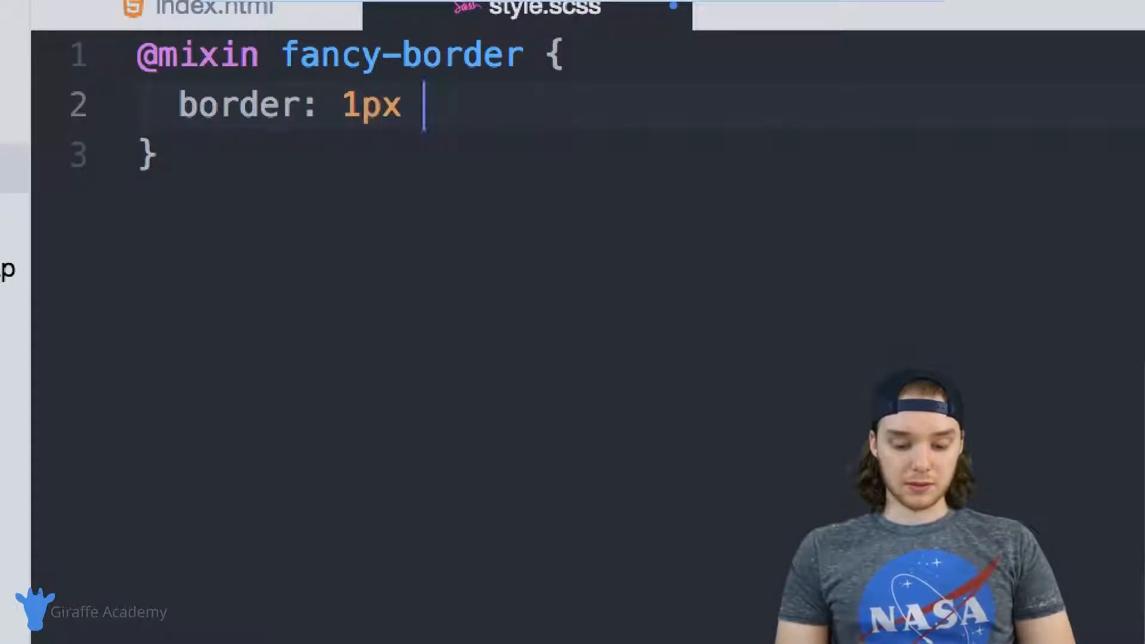
pyautogui.write('dashed')
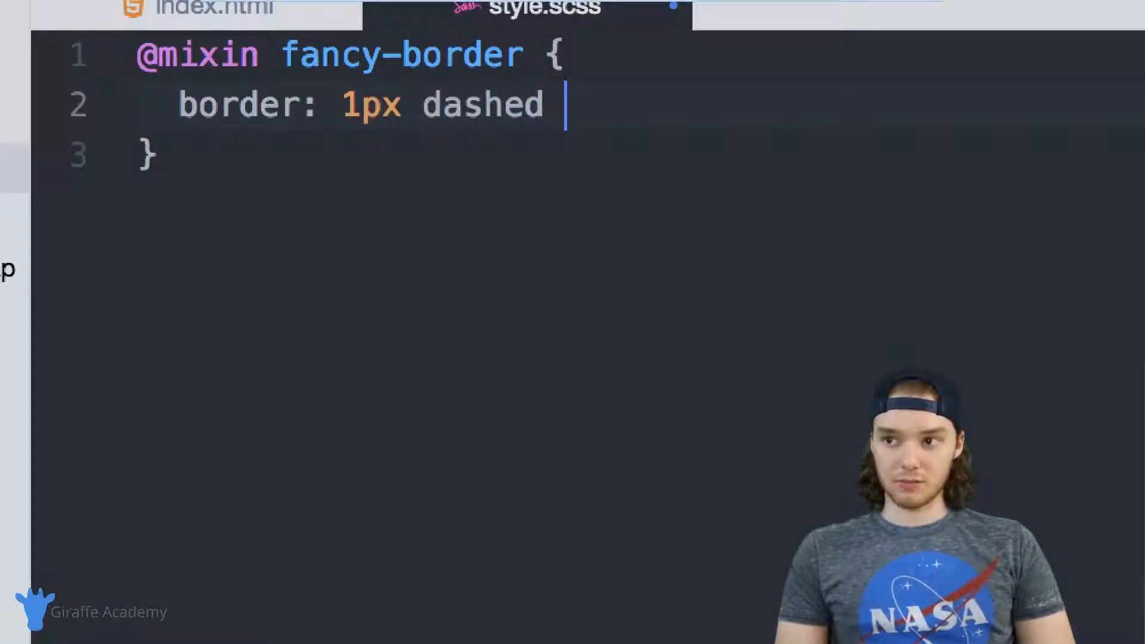
pyautogui.write('black;')
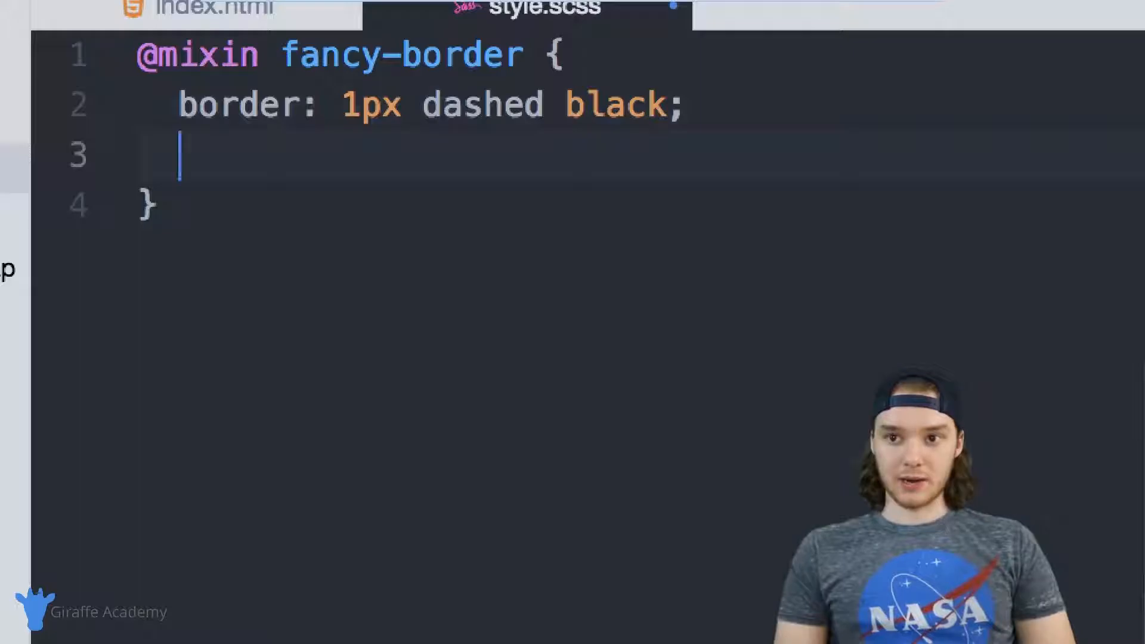
pyautogui.write('border-radius')
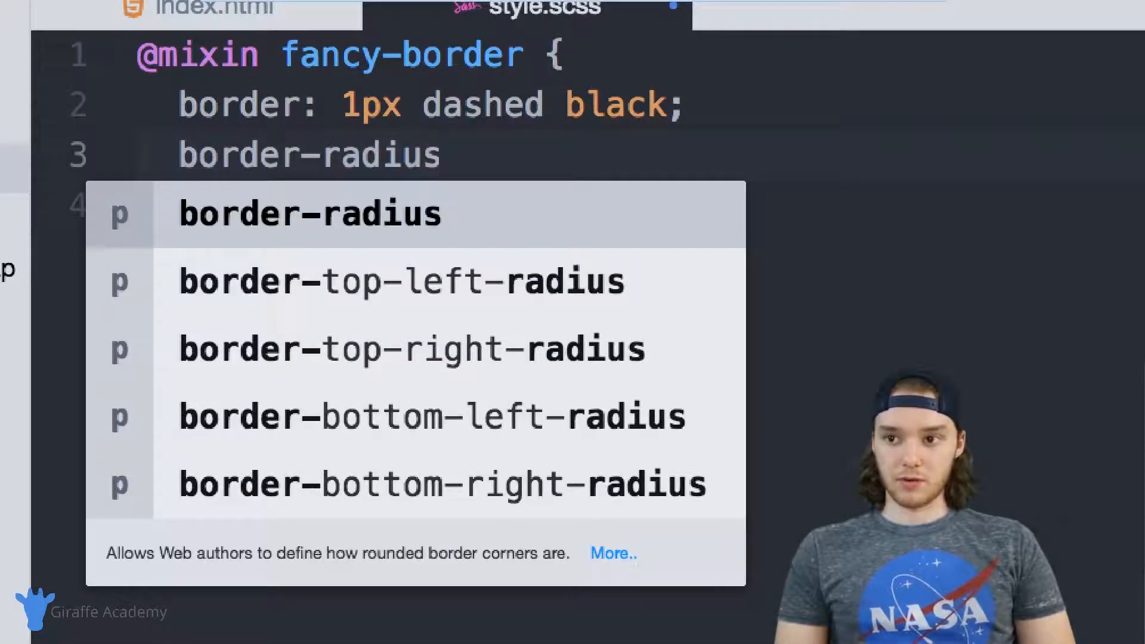
pyautogui.write(': 5px;')
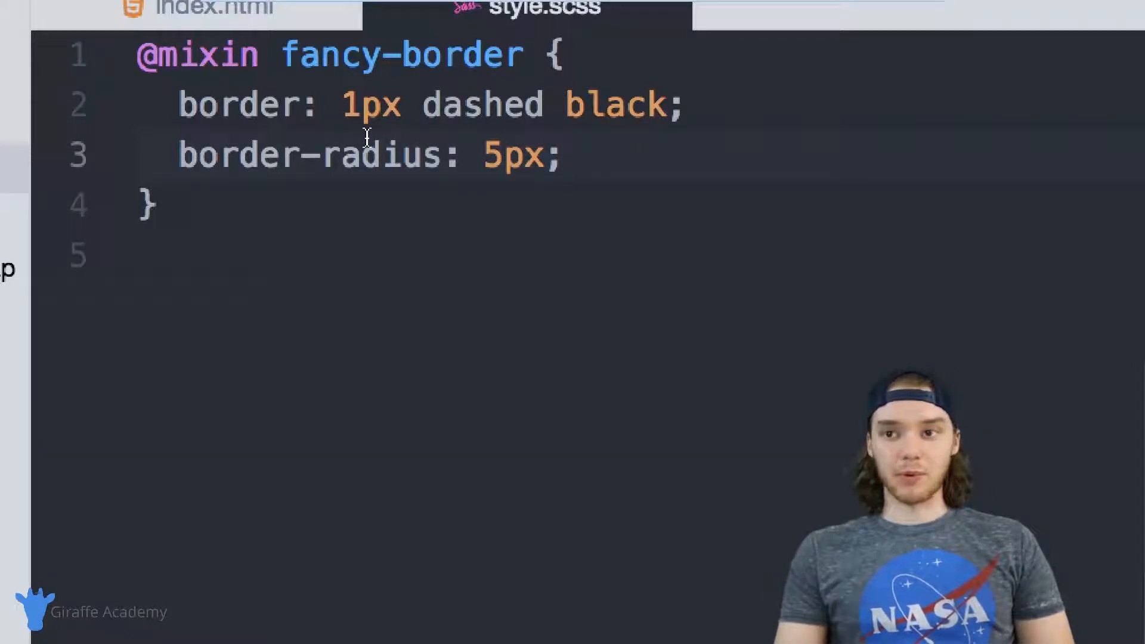
pyautogui.click(561, 155)
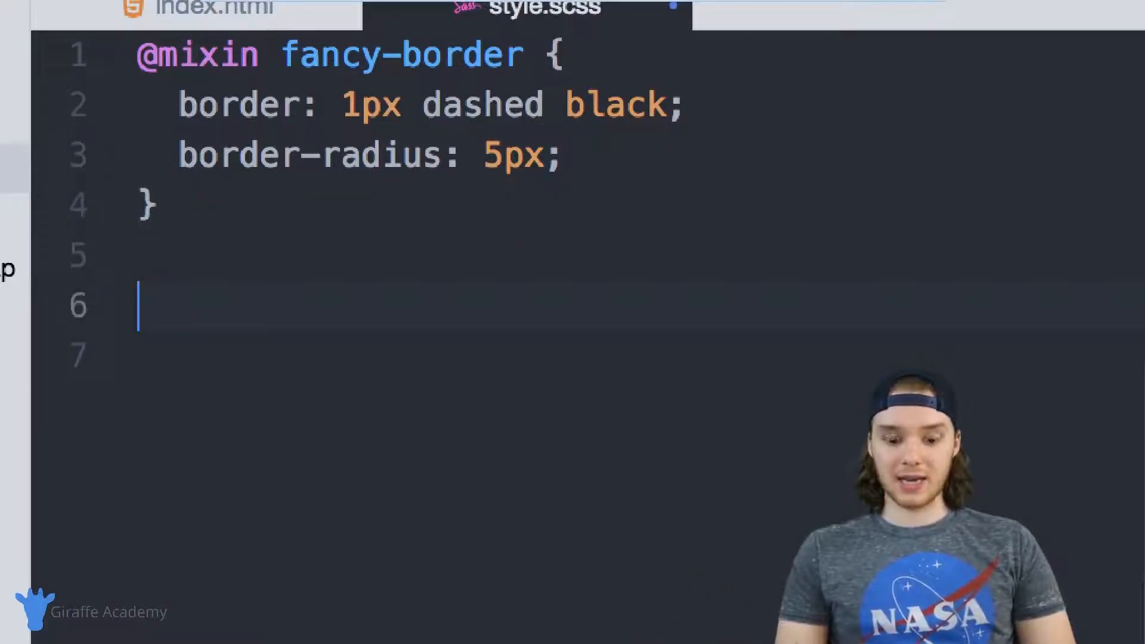
pyautogui.write('header')
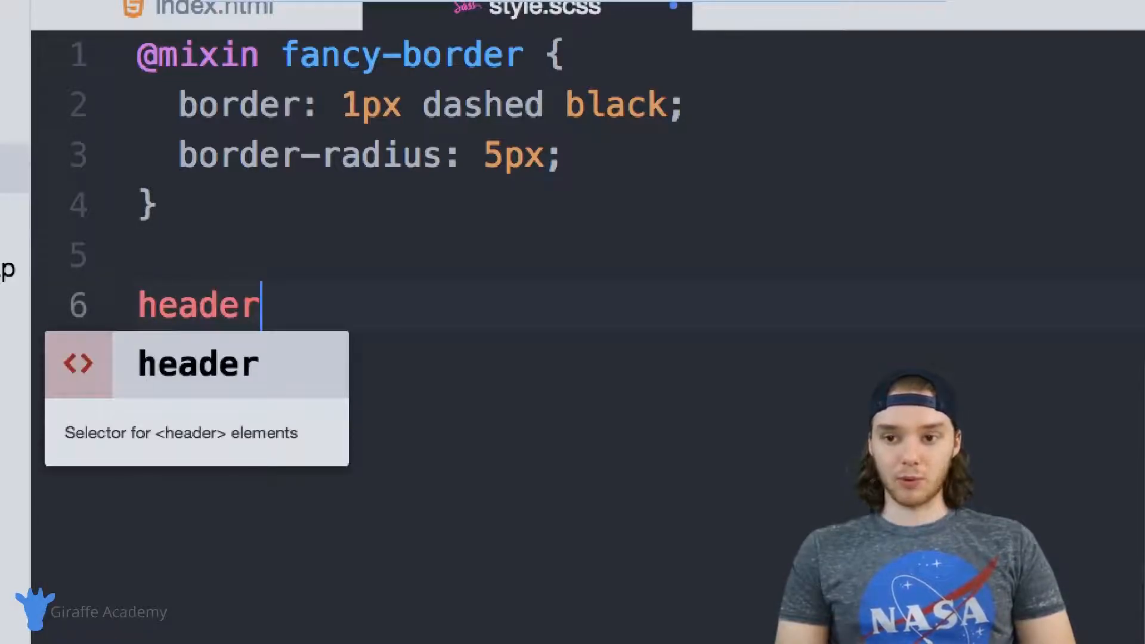
pyautogui.write('{')
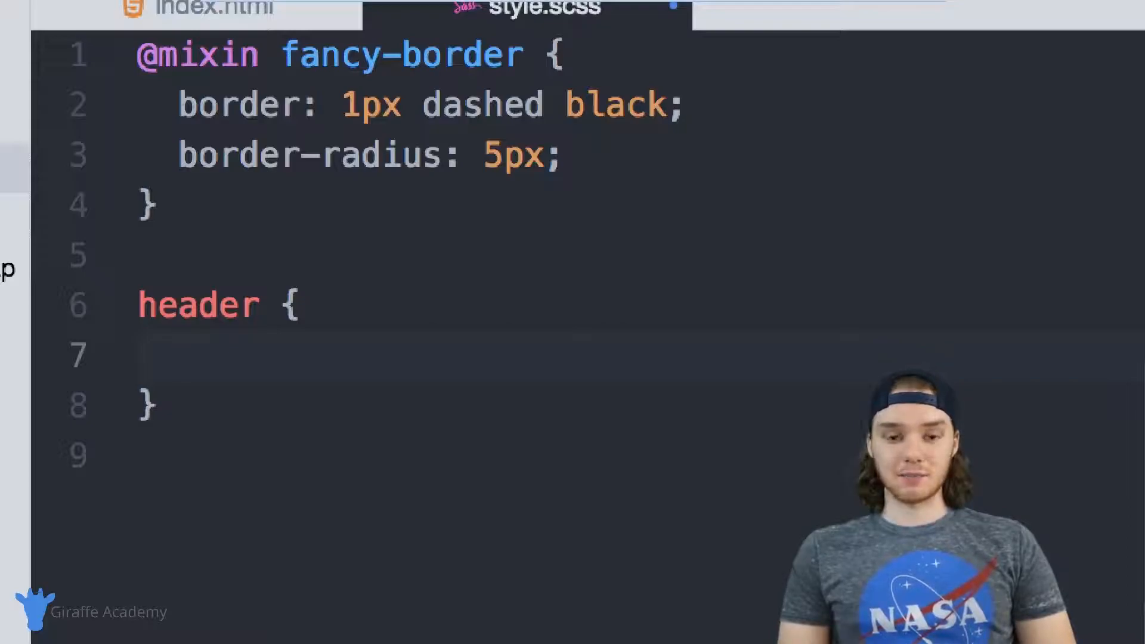
pyautogui.write('@include')
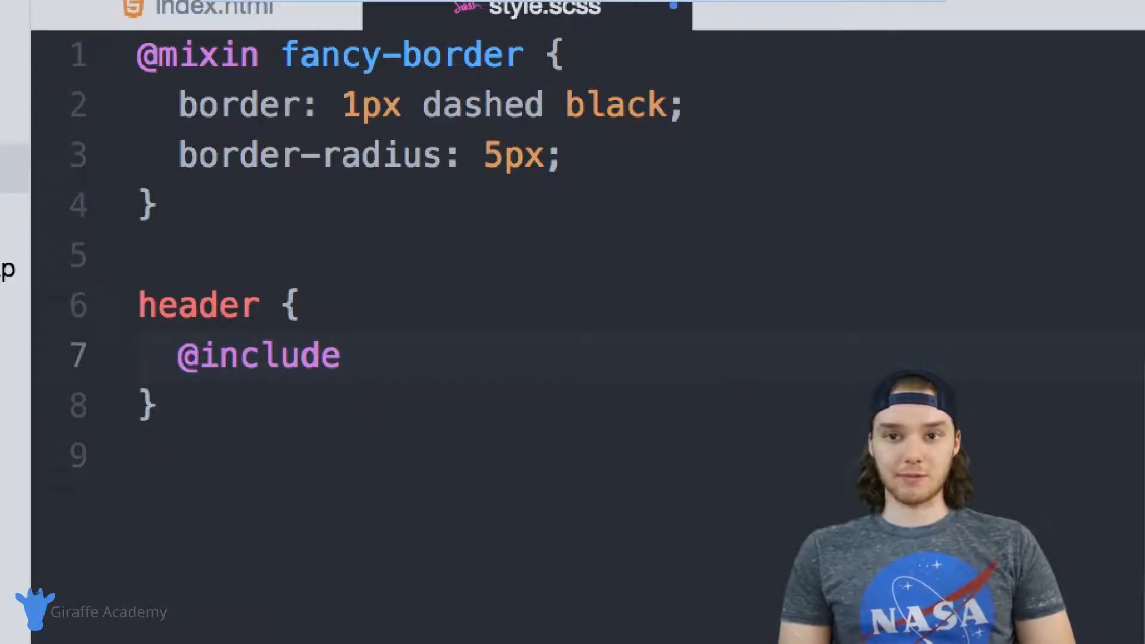
pyautogui.write('fancy-bo')
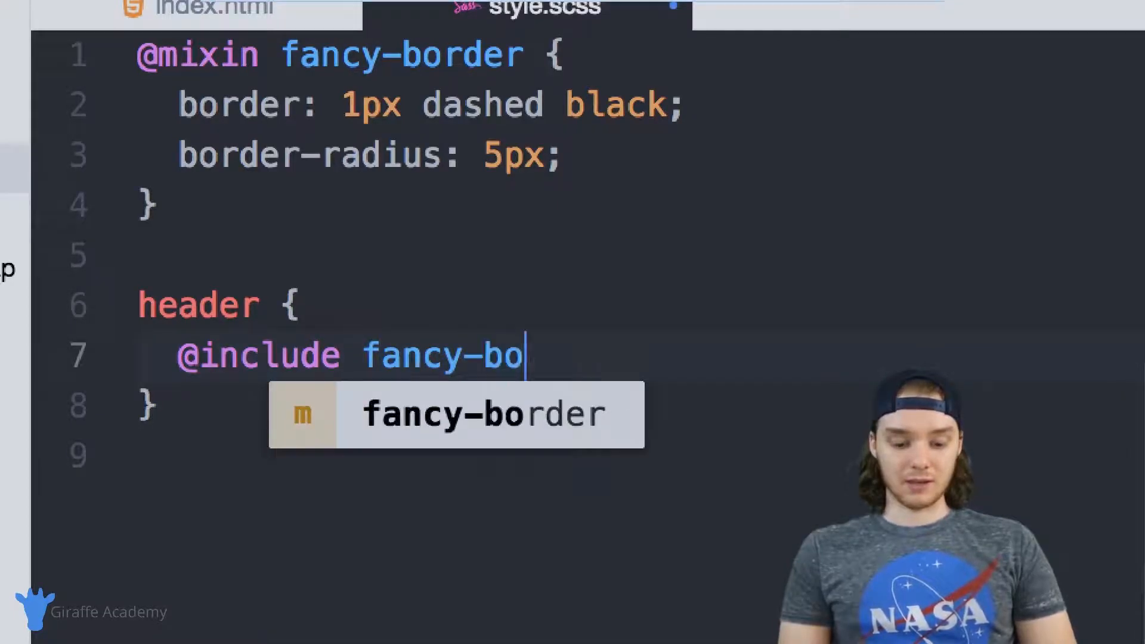
pyautogui.press('Tab')
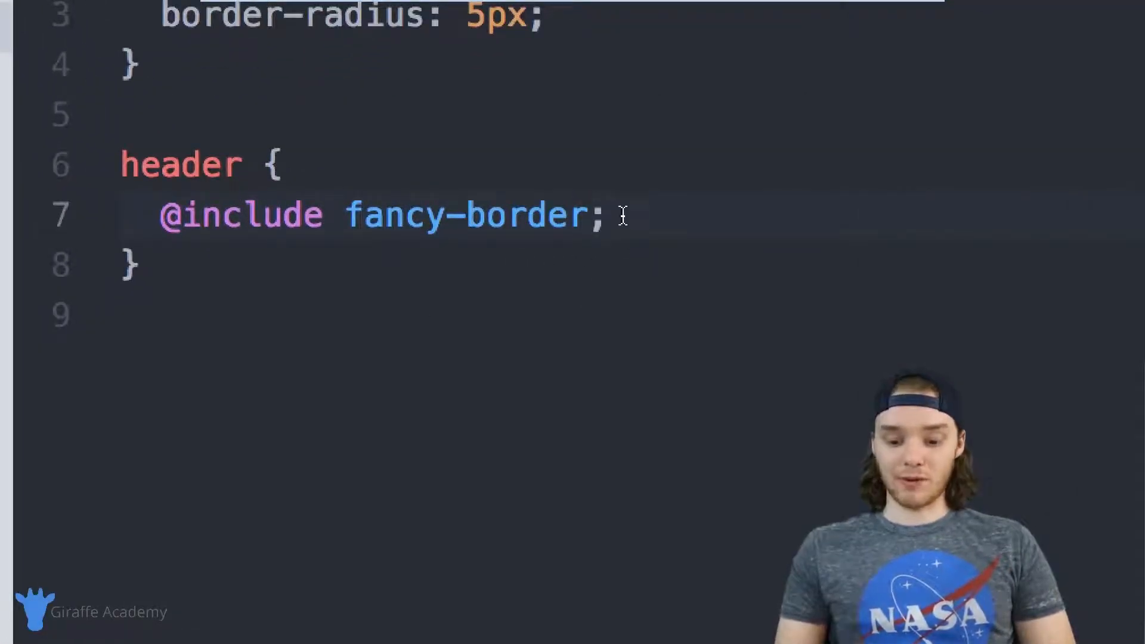
# - Finish the header rule with background-color: yellow
pyautogui.write('background-color: yello')
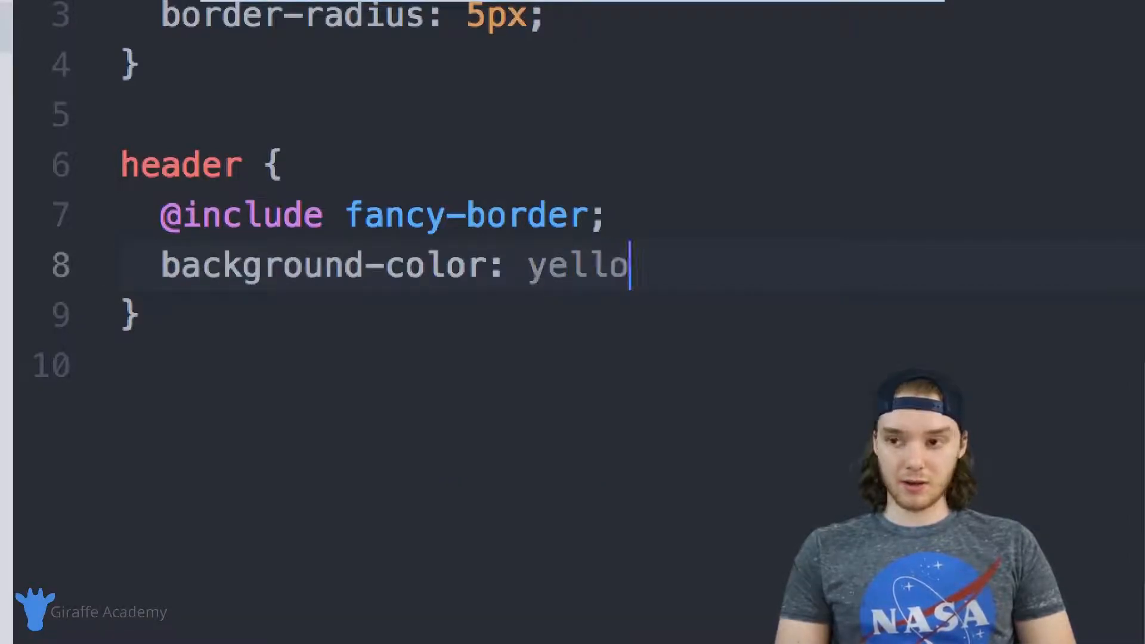
pyautogui.write('w;')
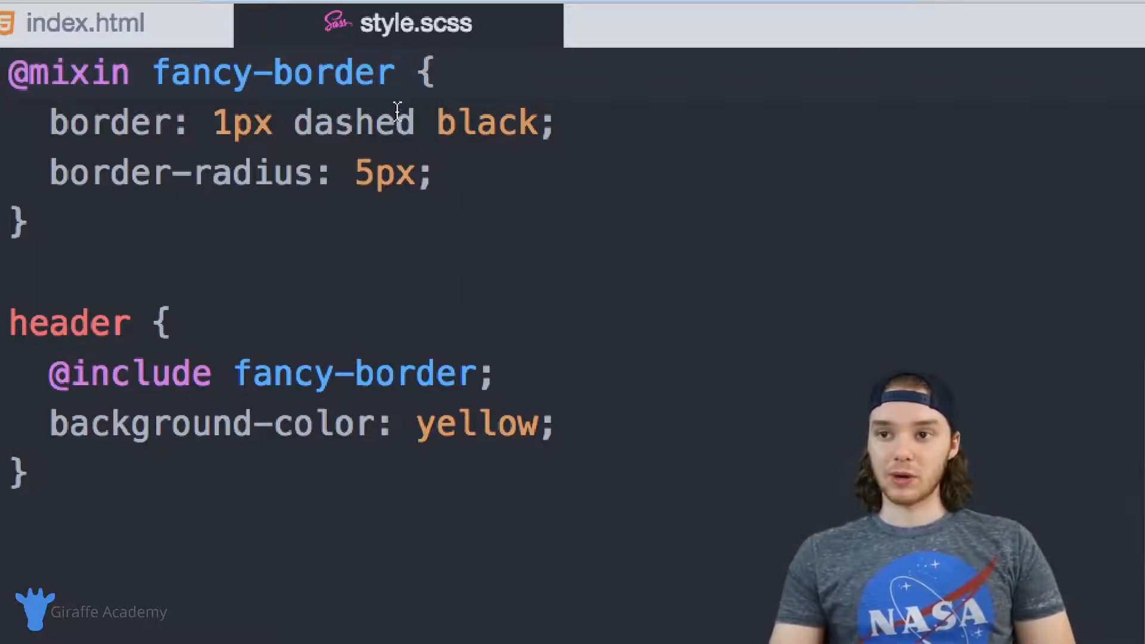
# - Add a parameter list to fancy-border with $size defaulting to 1px
pyautogui.write('()')
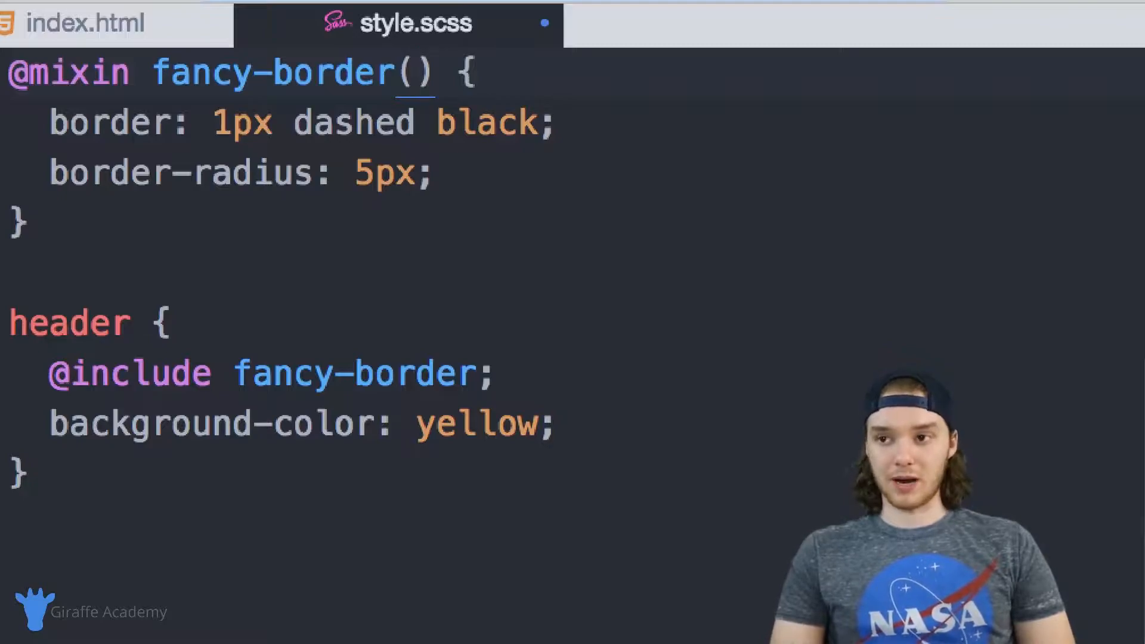
pyautogui.write('$')
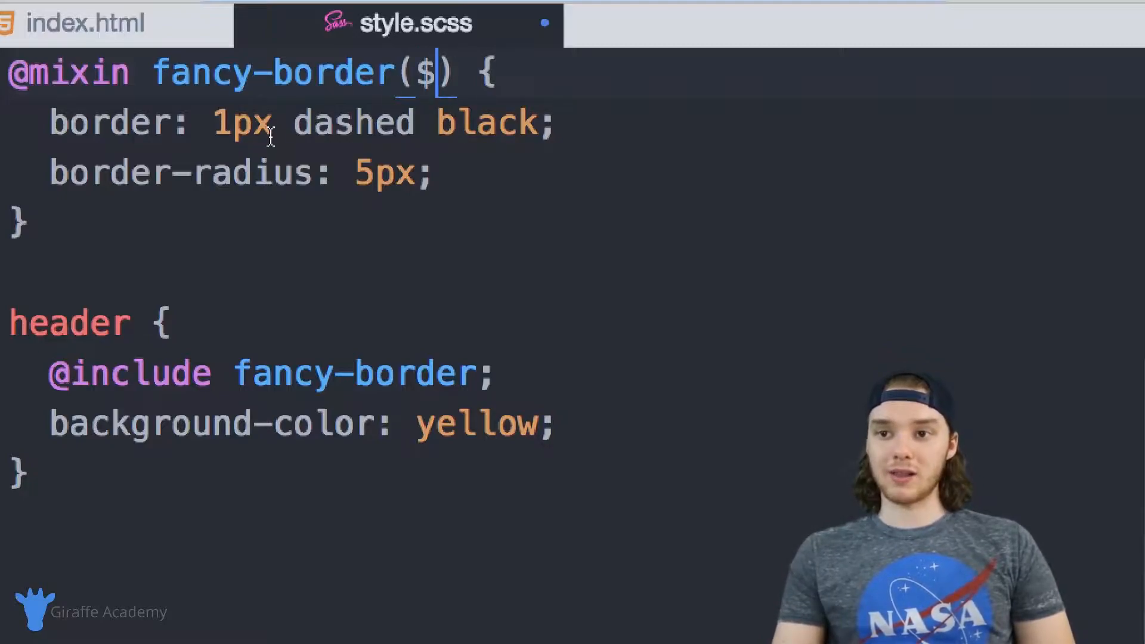
pyautogui.doubleClick(248, 121)
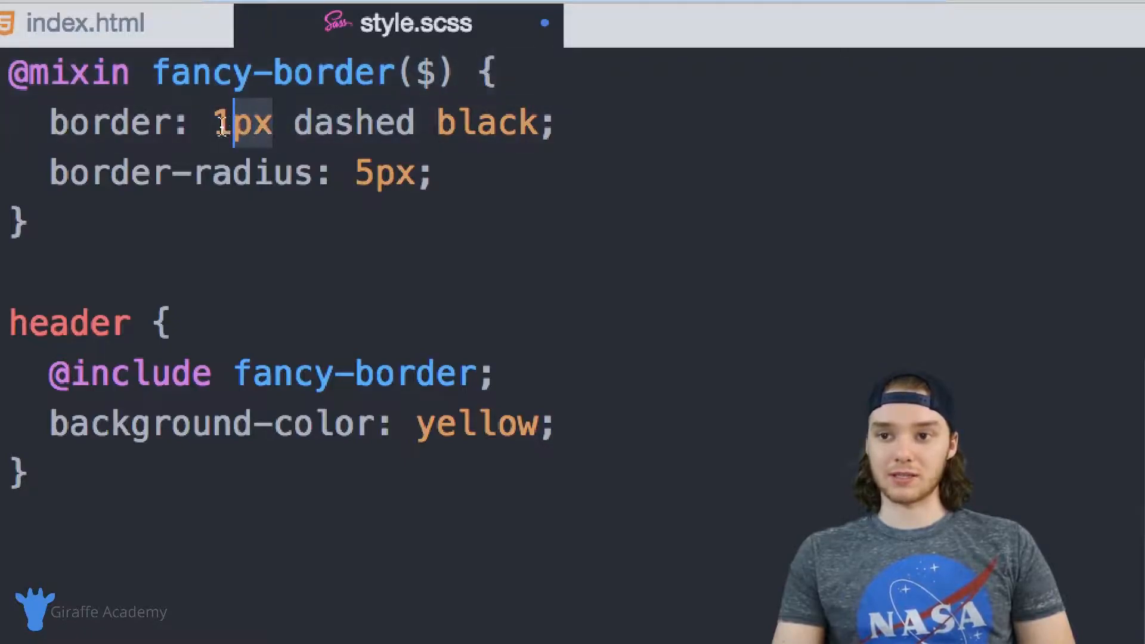
pyautogui.doubleClick(239, 122)
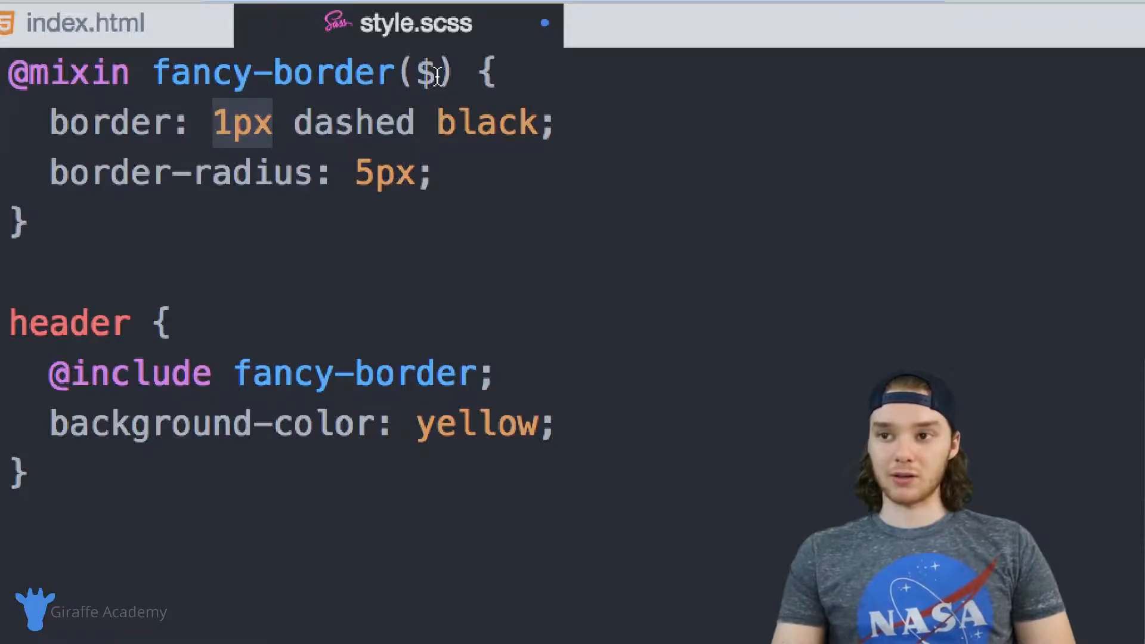
pyautogui.write('size')
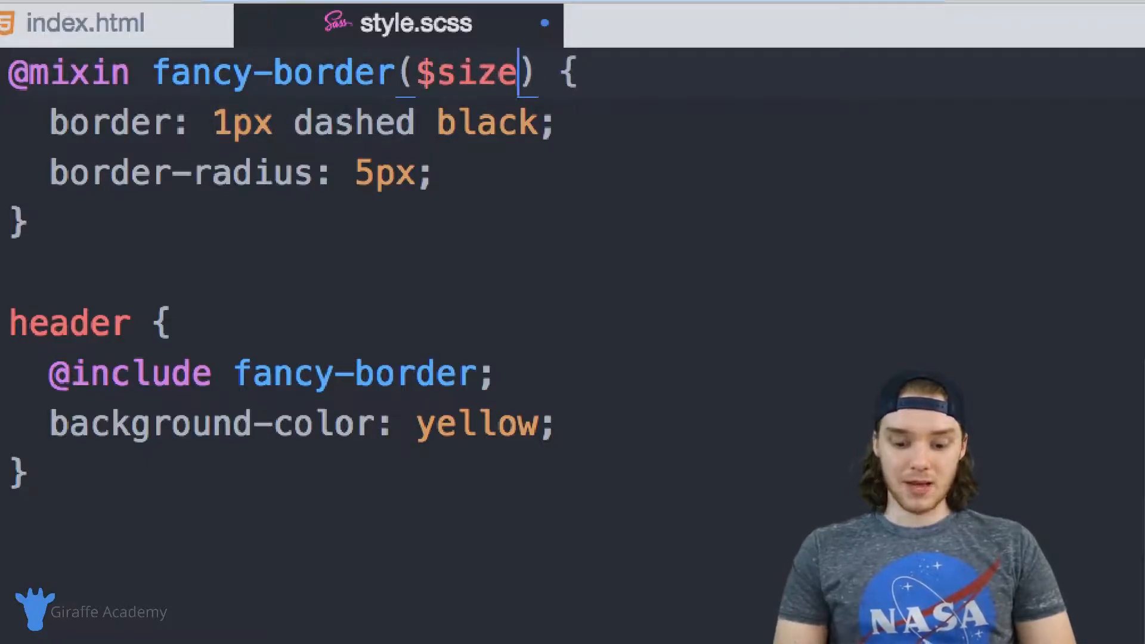
pyautogui.write(':')
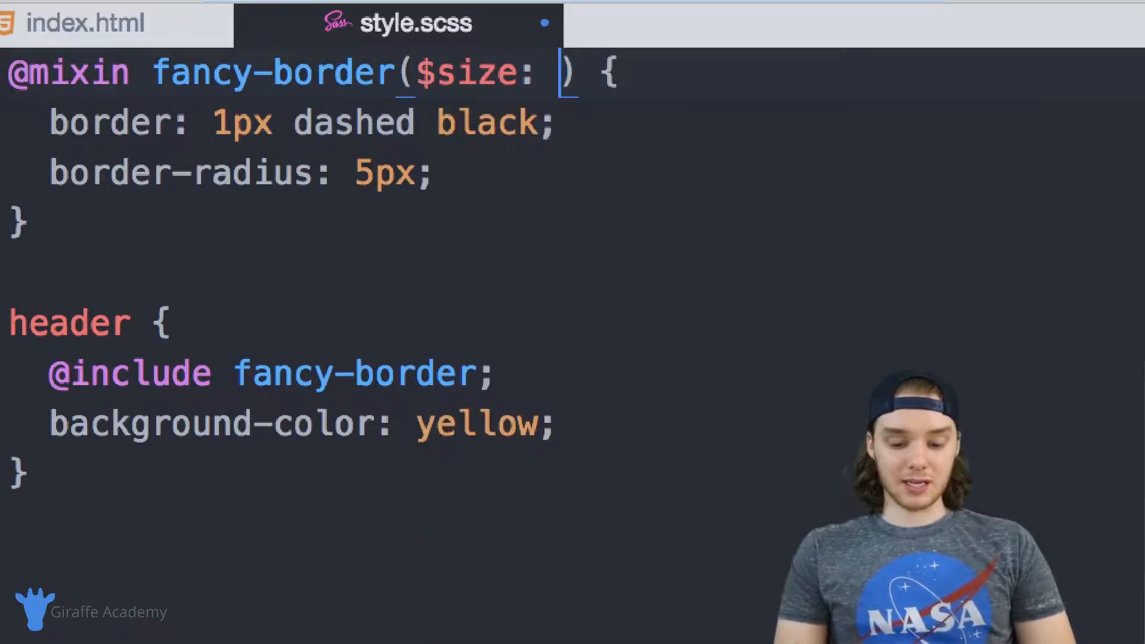
pyautogui.write('1px')
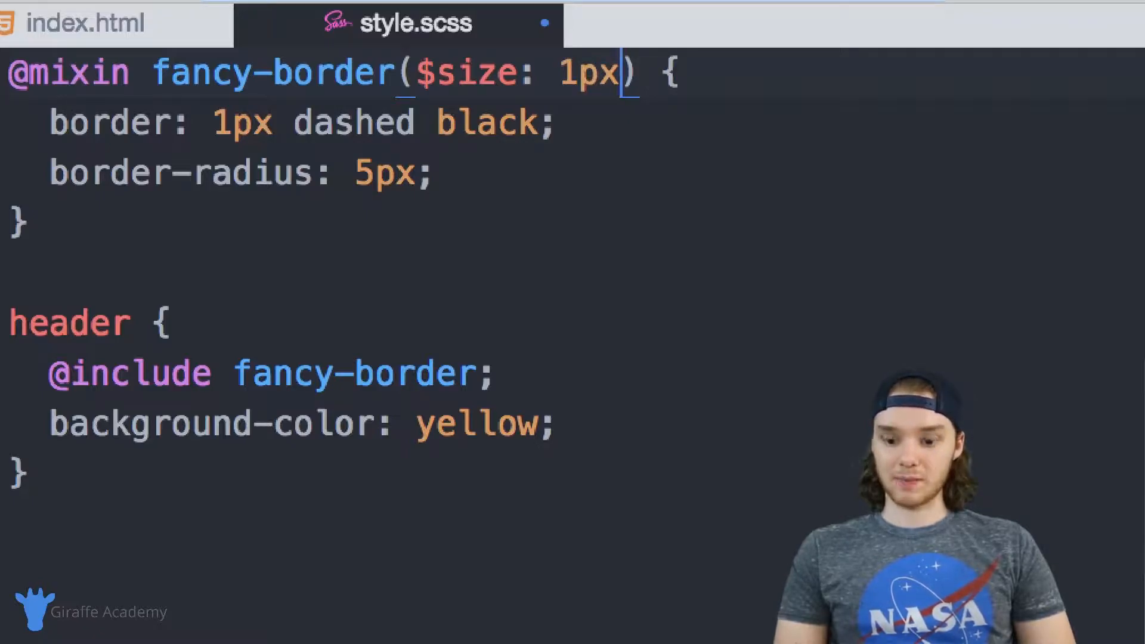
# - Add a second parameter $color defaulting to black
pyautogui.write(', $')
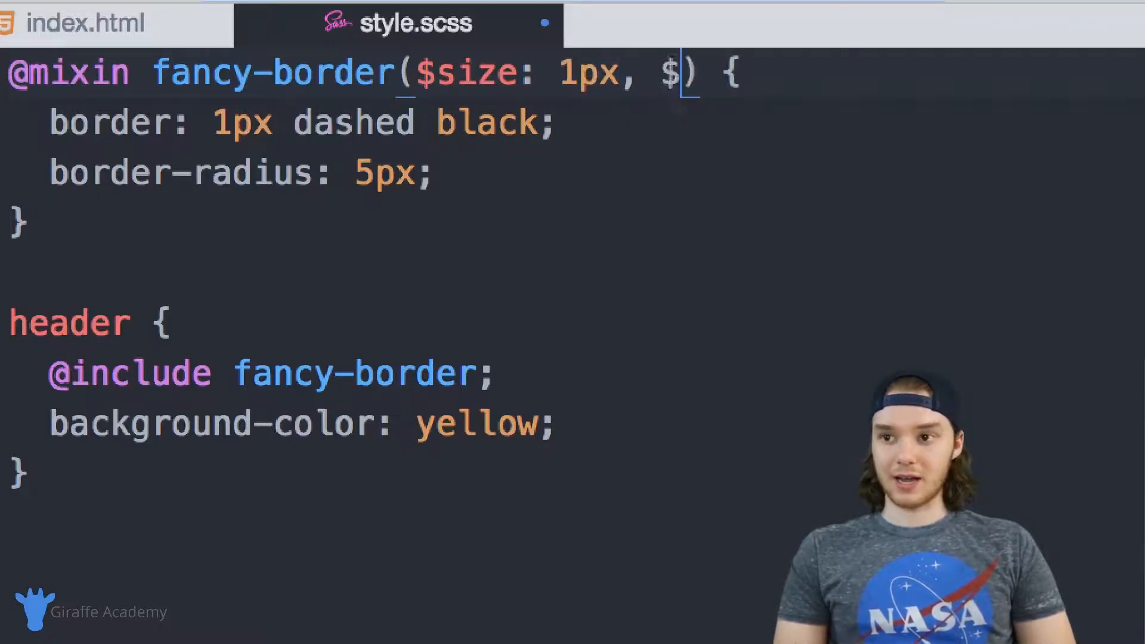
pyautogui.write('color:')
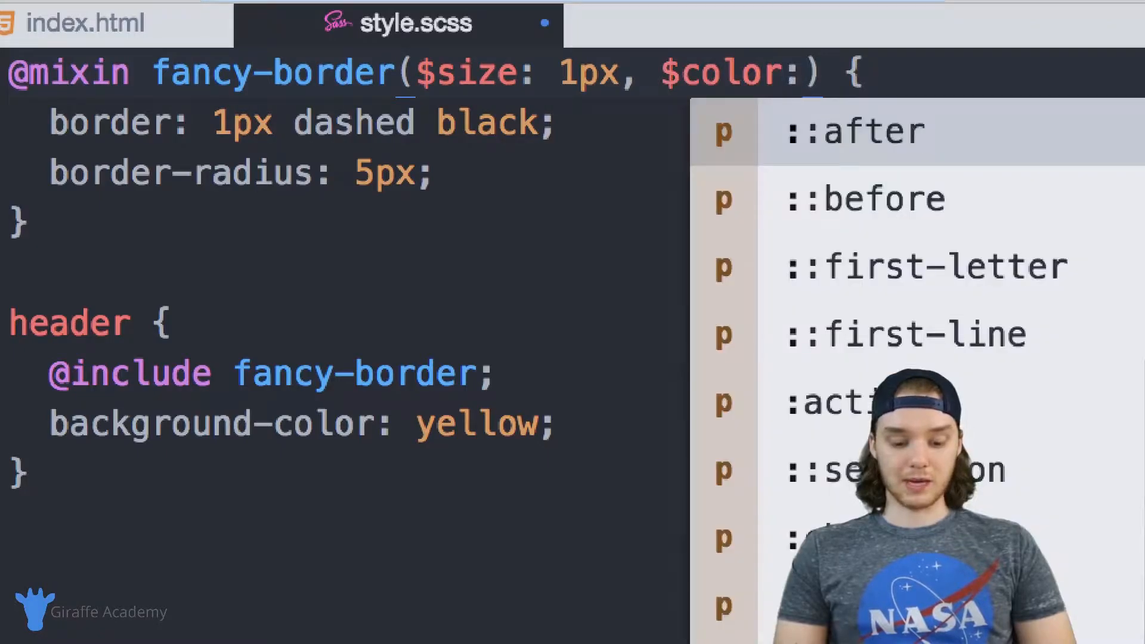
pyautogui.write('black')
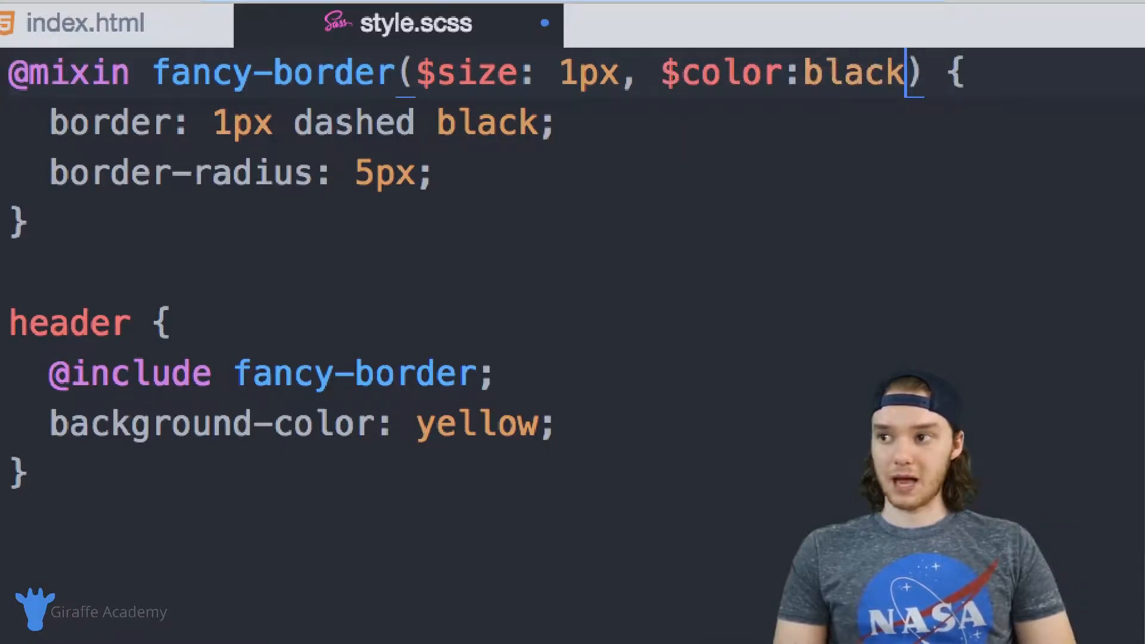
pyautogui.moveTo(457, 349)
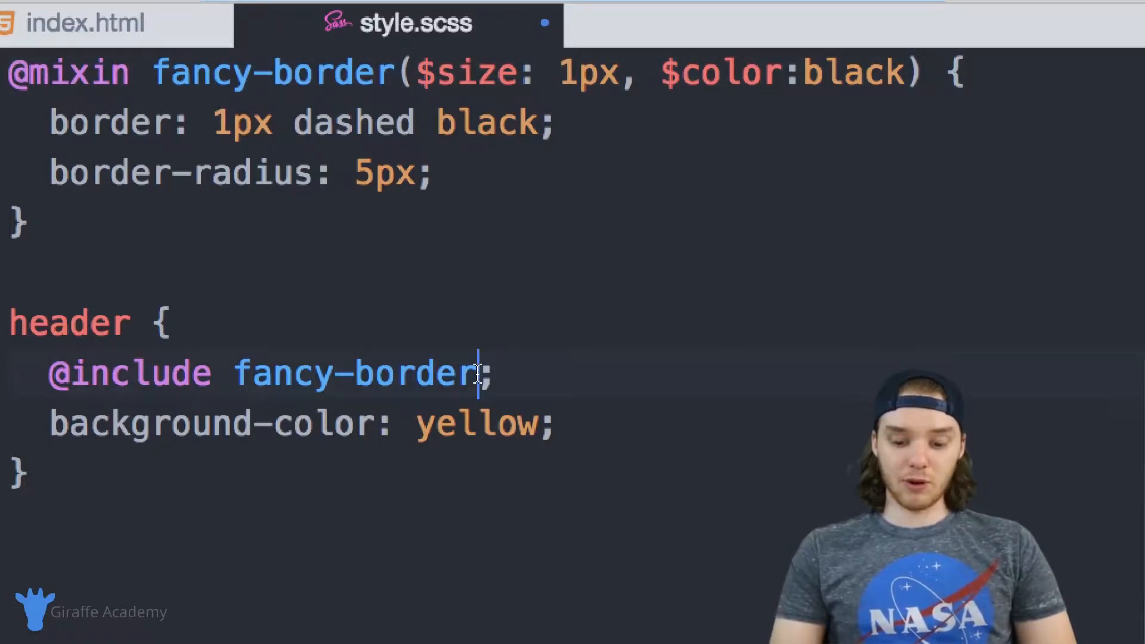
# - Pass (10px, blue) to the header's fancy-border include and use $size for the border width
pyautogui.write('()')
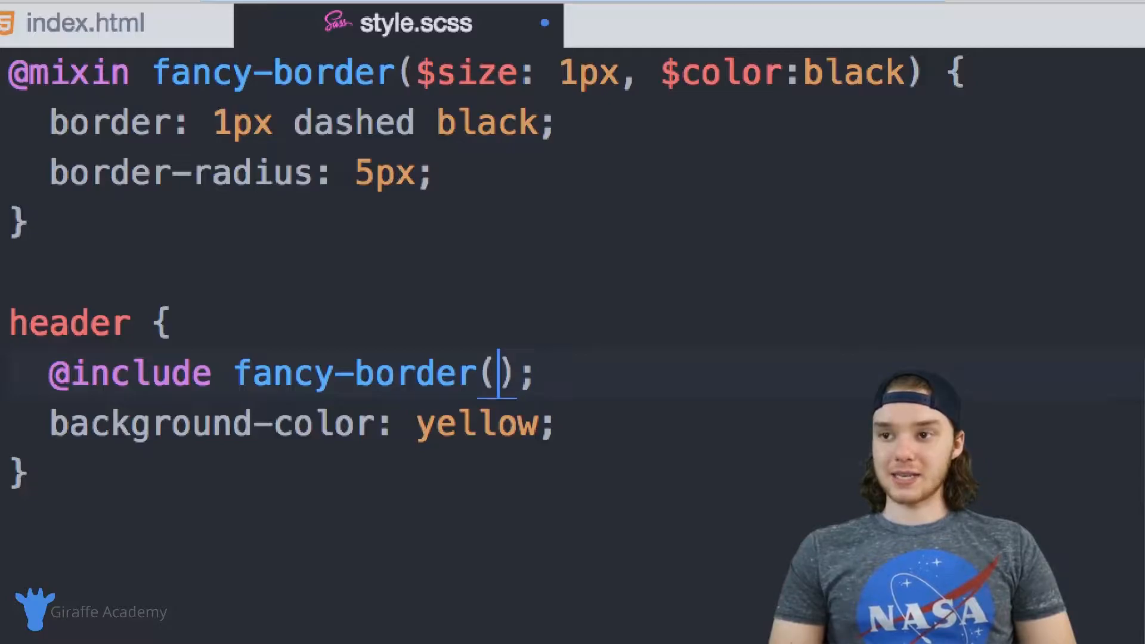
pyautogui.write('10p')
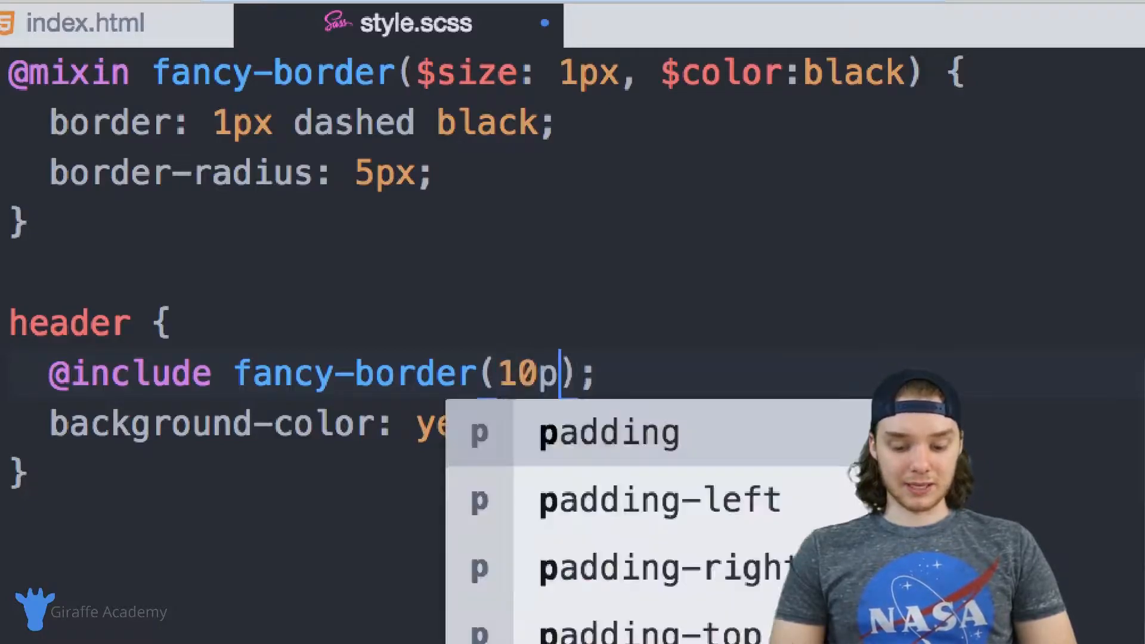
pyautogui.write('x, blue')
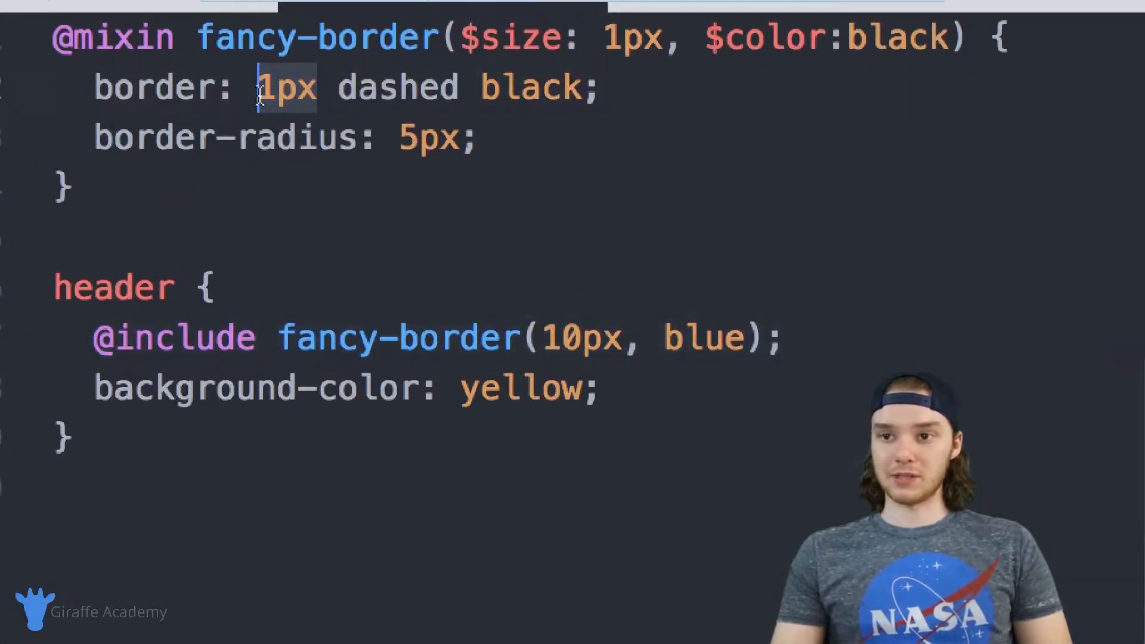
pyautogui.write('$size')
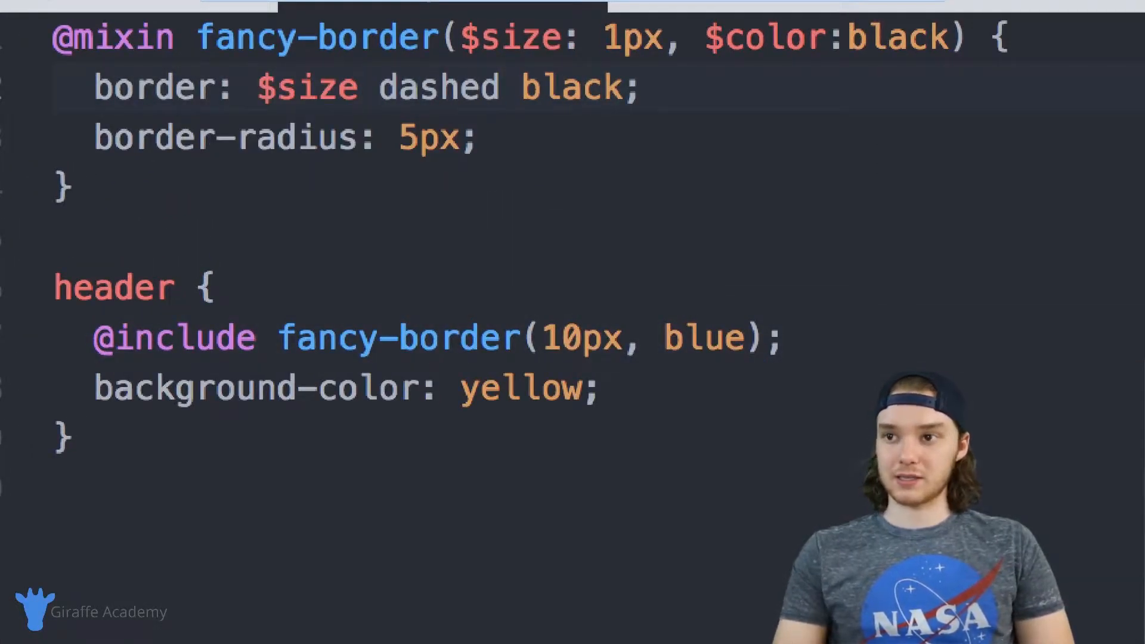